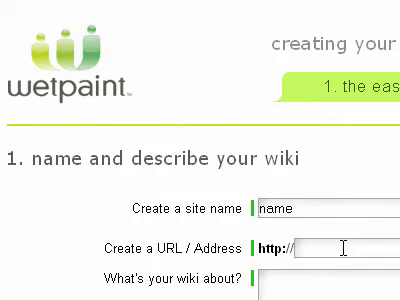
type("jump")
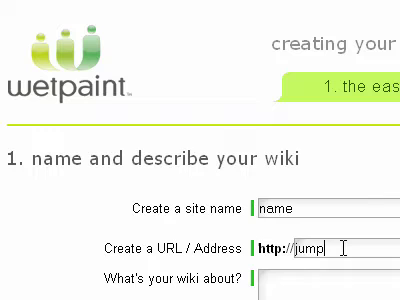
type("jump")
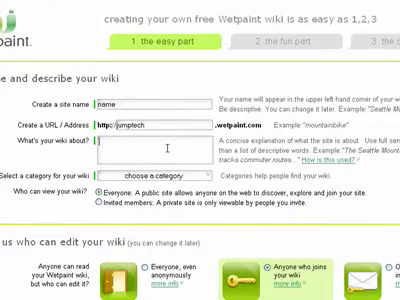
type("descrip")
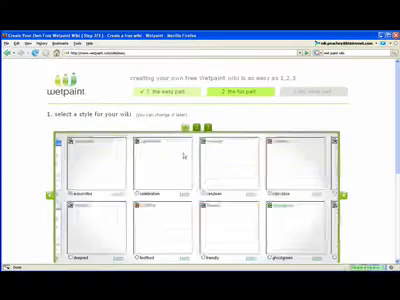
scroll("down", 3)
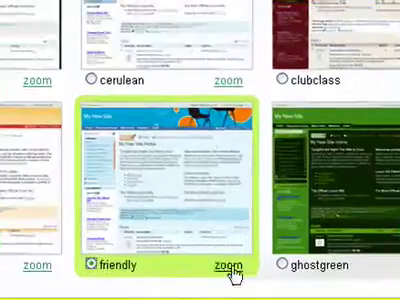
scroll("down", 3)
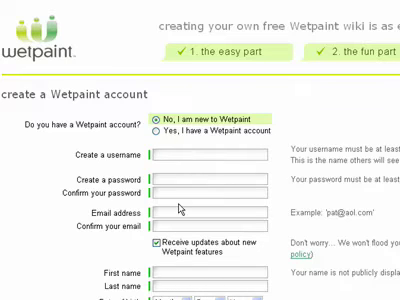
scroll("down", 3)
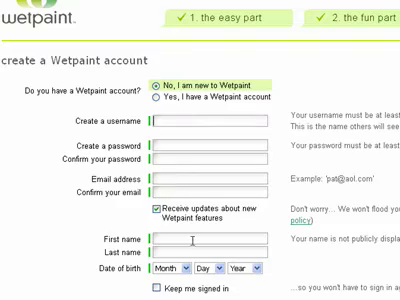
scroll("down", 3)
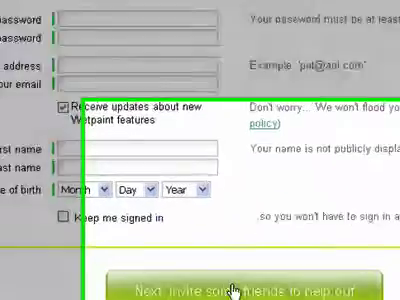